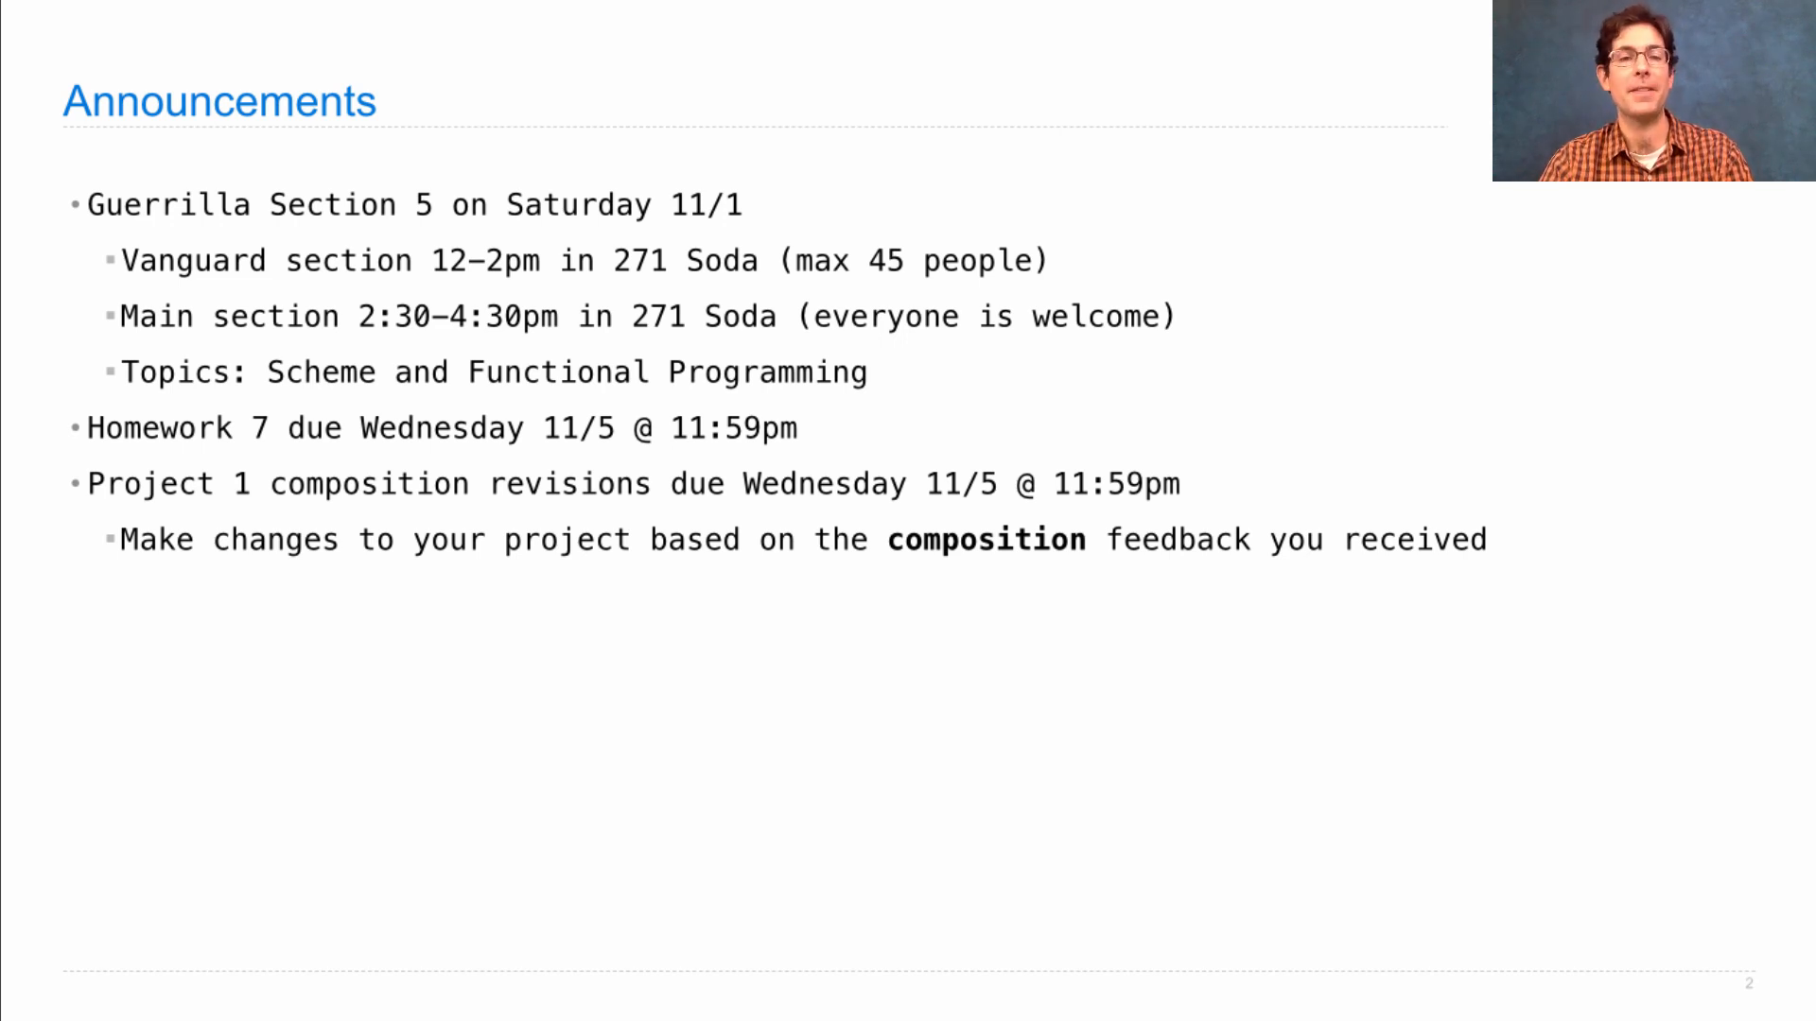
# Step: Reveal the bullet about earning back points lost on Project 1 composition
pyautogui.press('right')
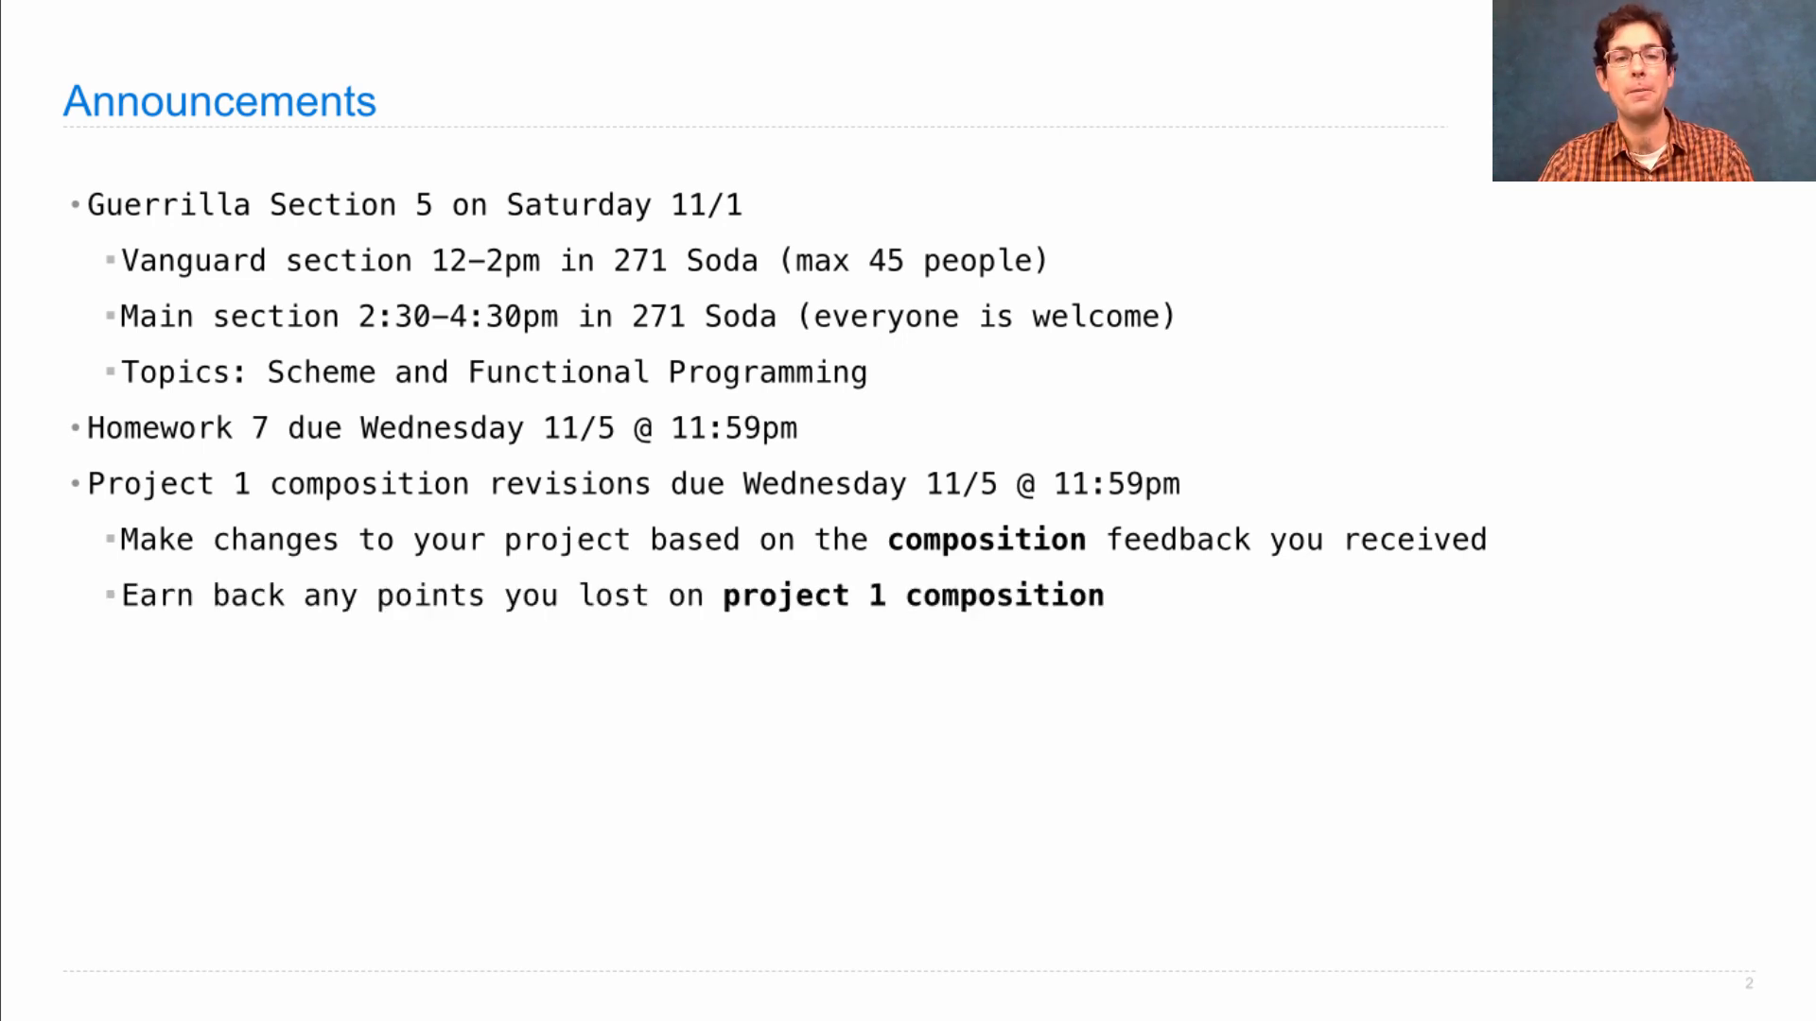